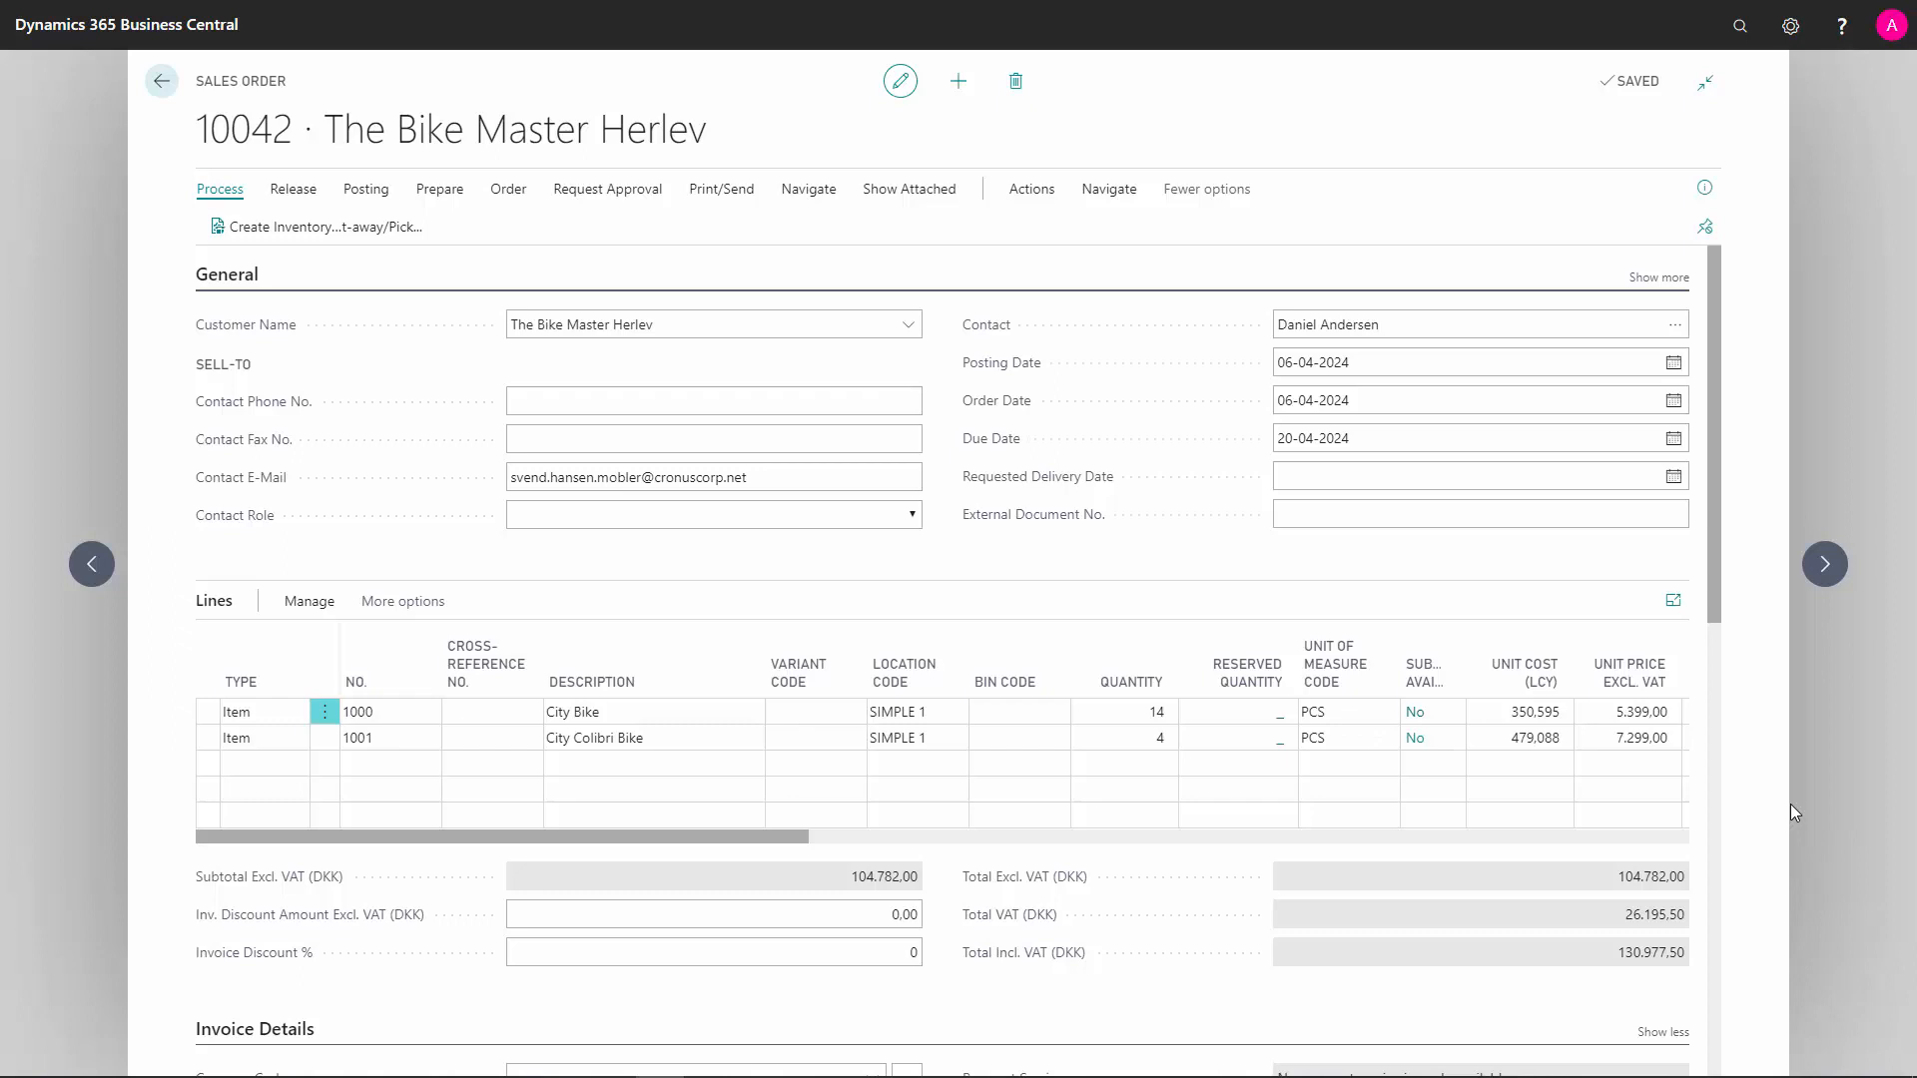
Scroll the sales lines right to Line Amount, Qty. to Ship, Qty. to Invoice and Planned Delivery Date
left_click(490, 712)
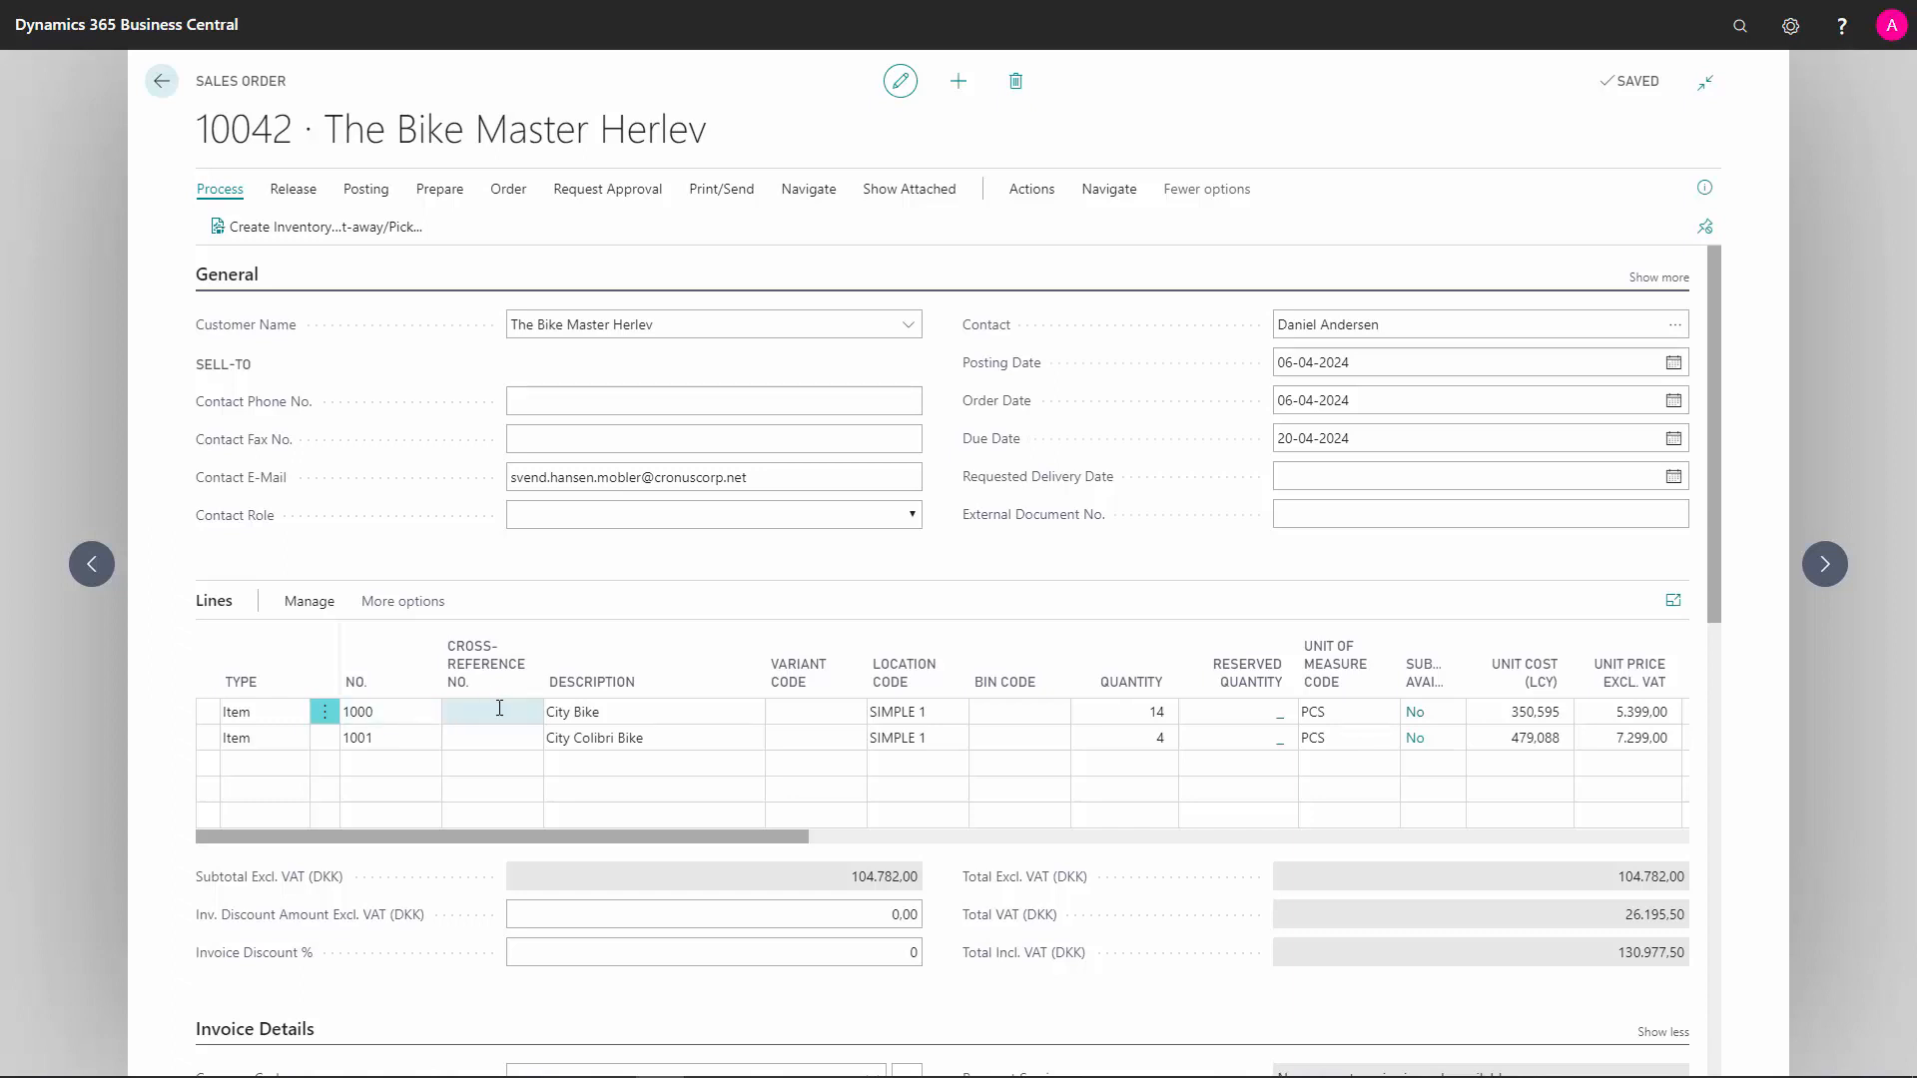
left_click(916, 712)
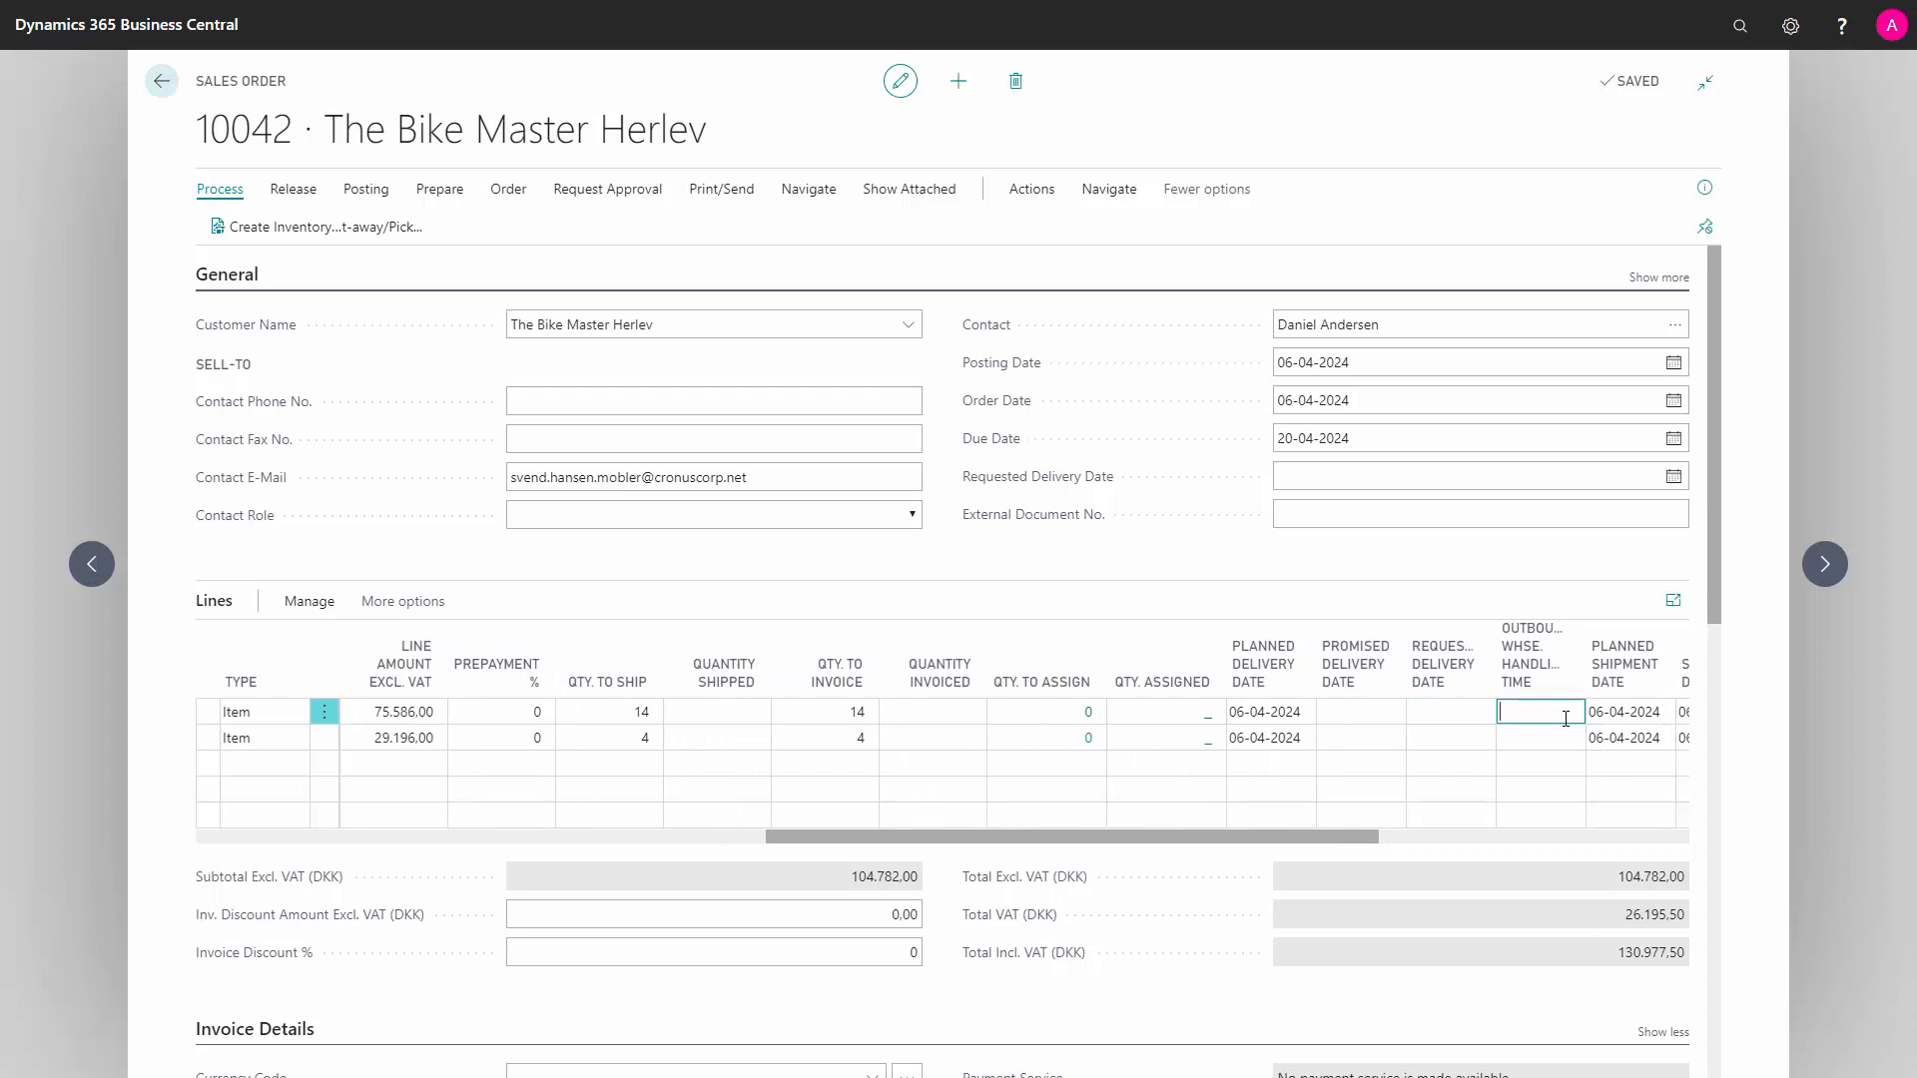
Scroll further right to the Shipment Date, Project Code and Blanket Order No. columns
left_click(1626, 712)
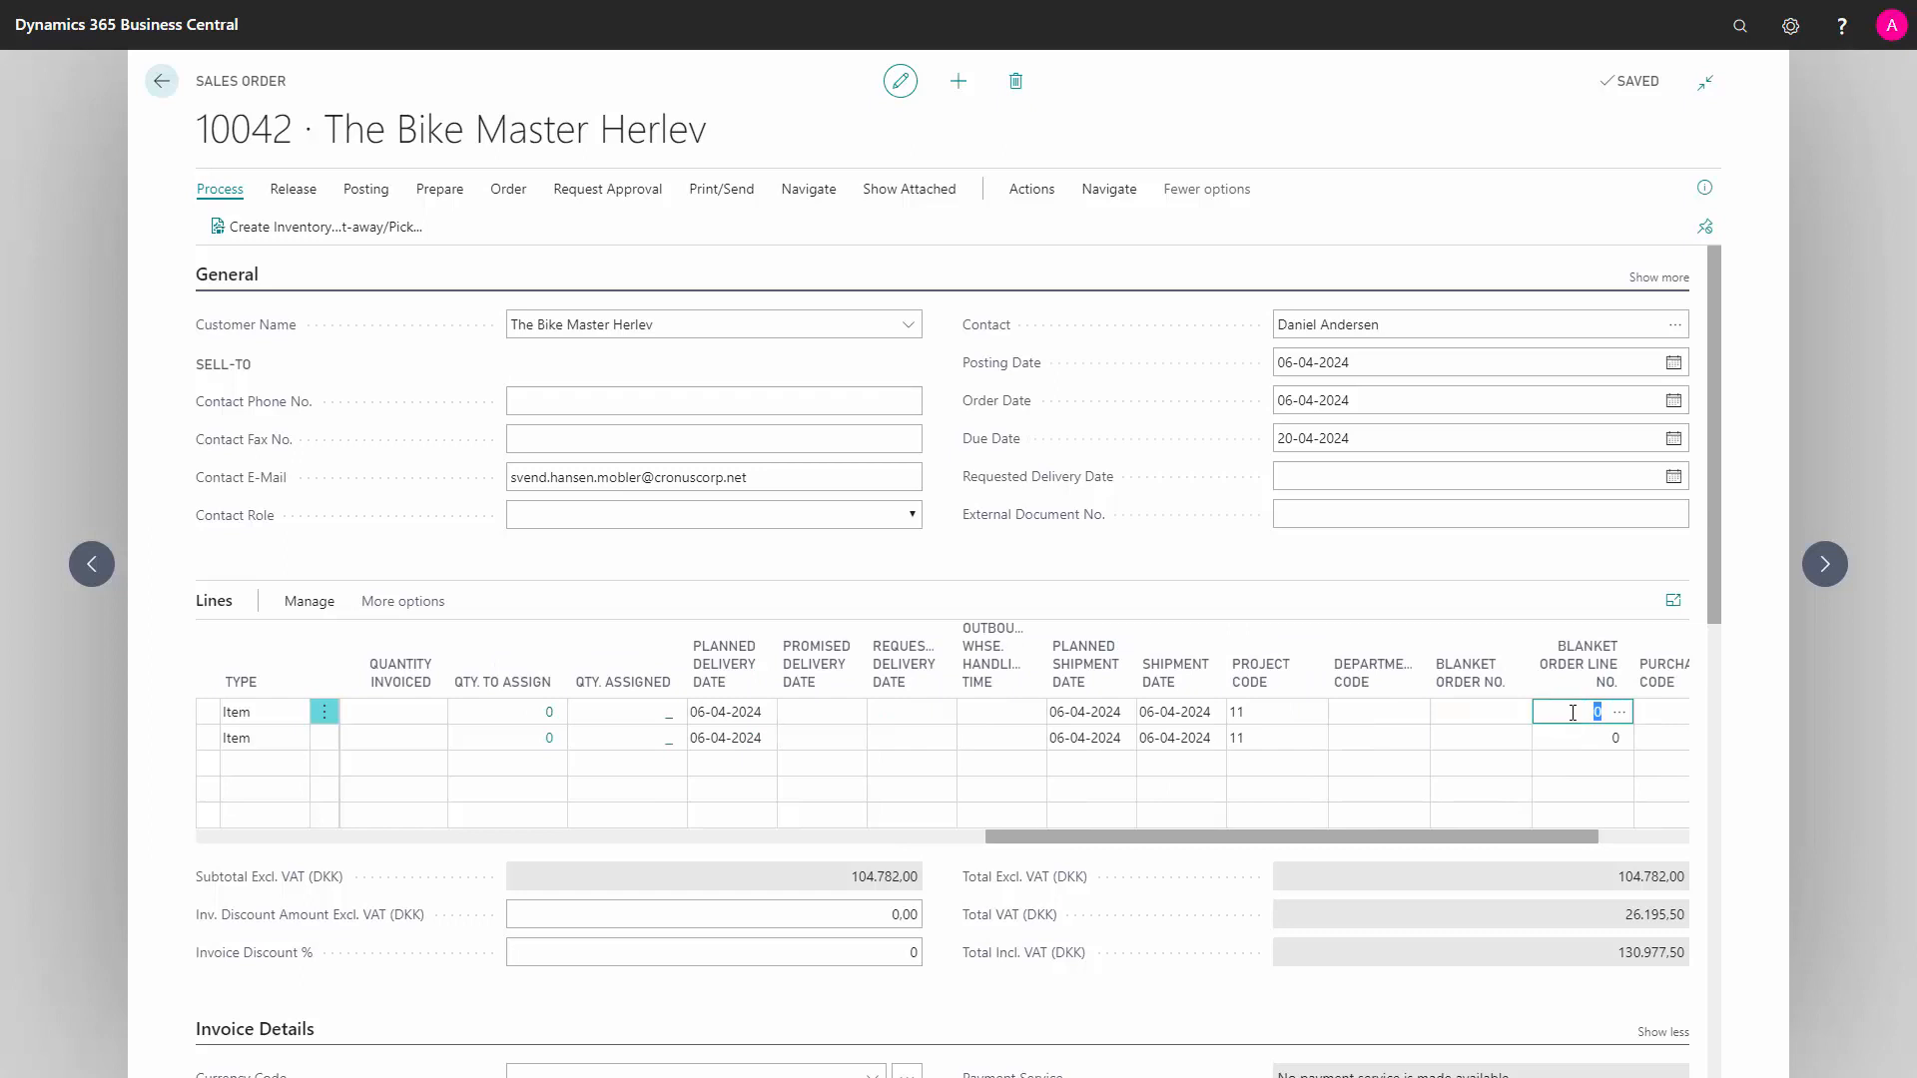
mouse_move(1474, 664)
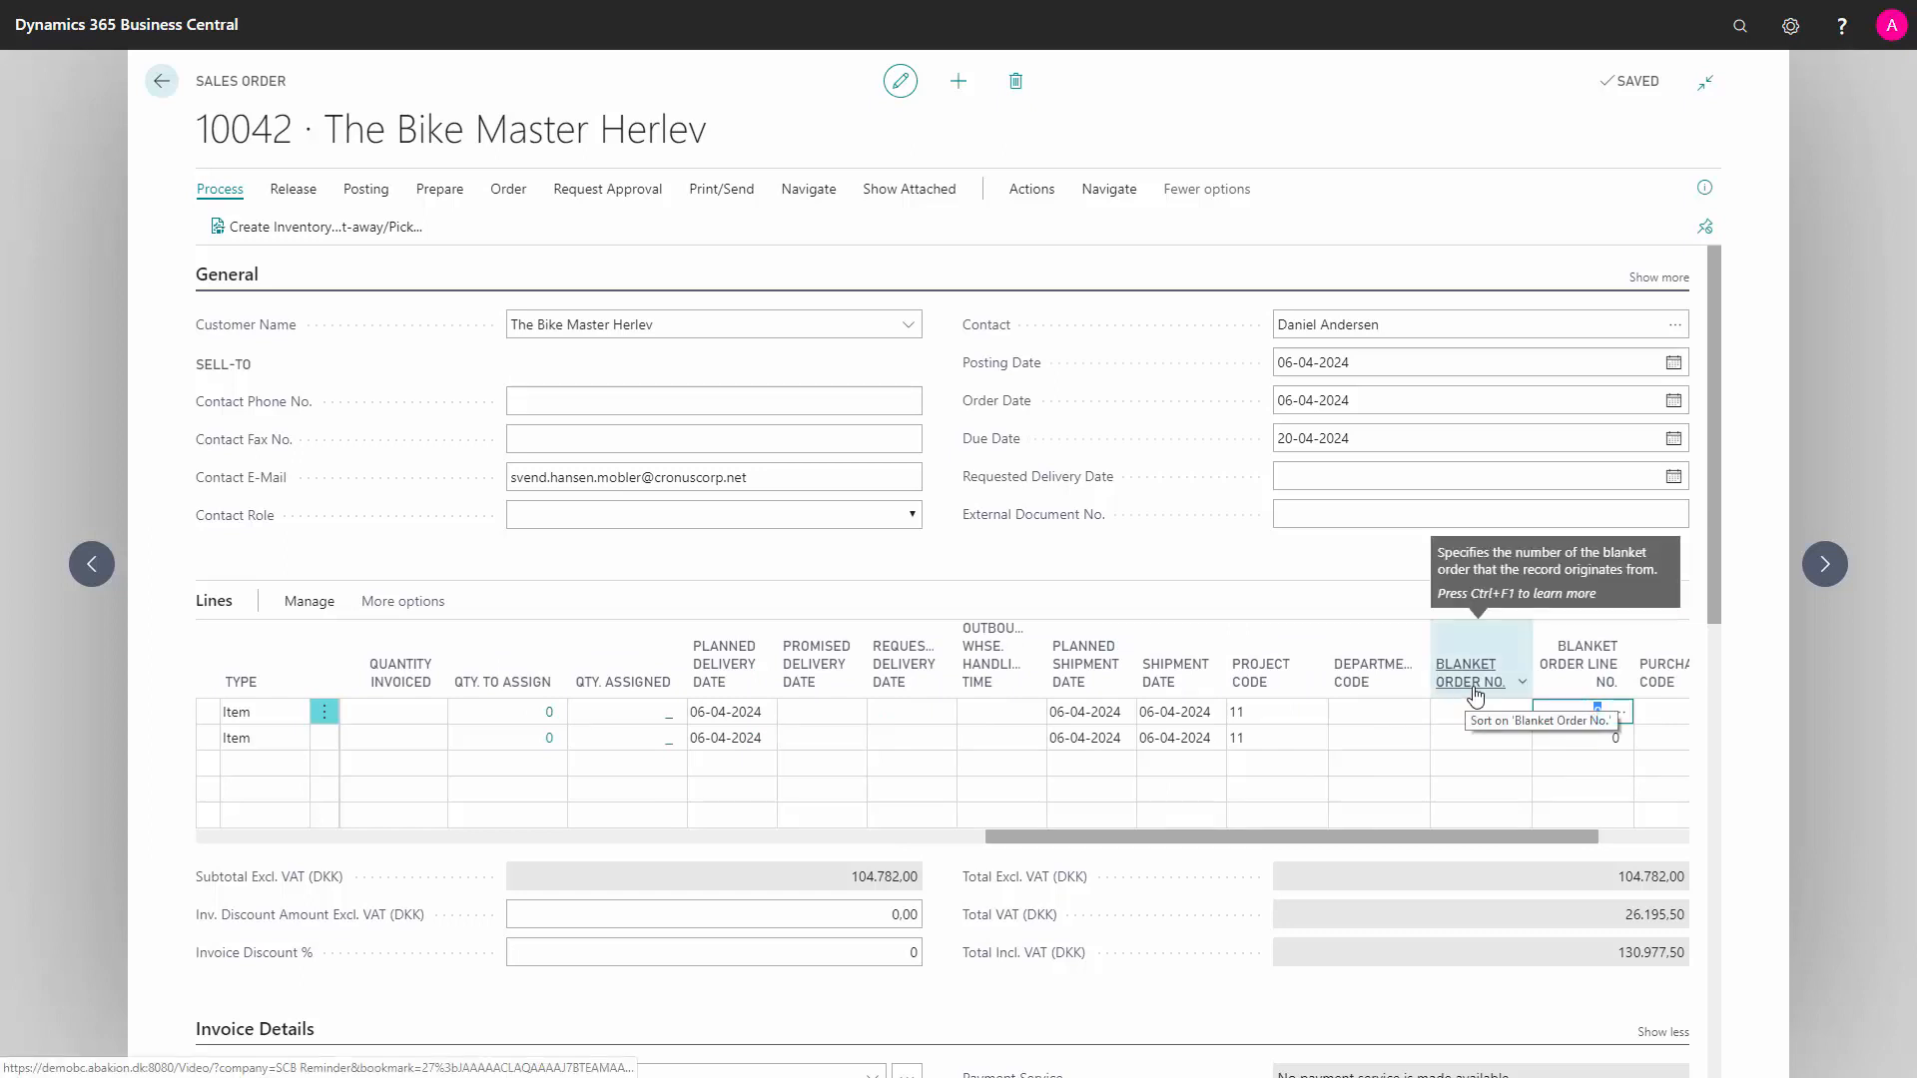